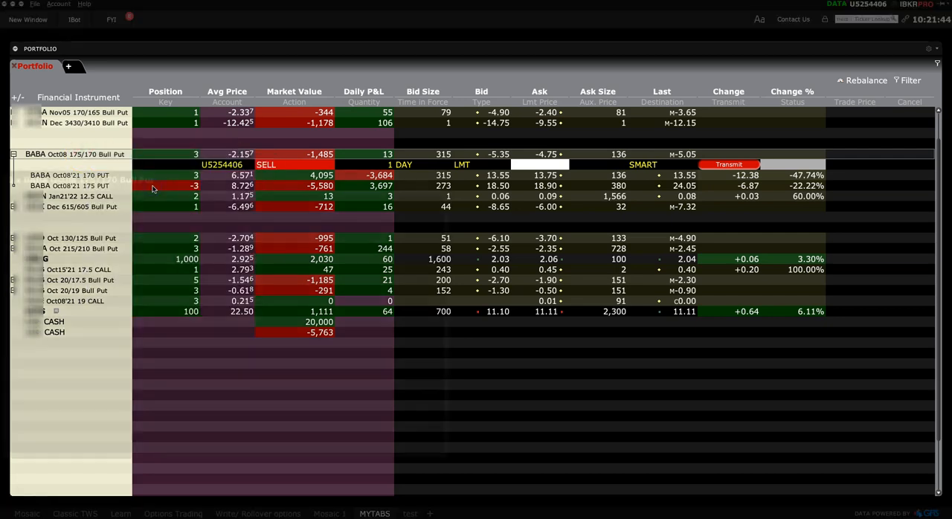
- Select the BABA Oct 08 175/170 put spread position and view its profit-and-loss profile
left_click(74, 154)
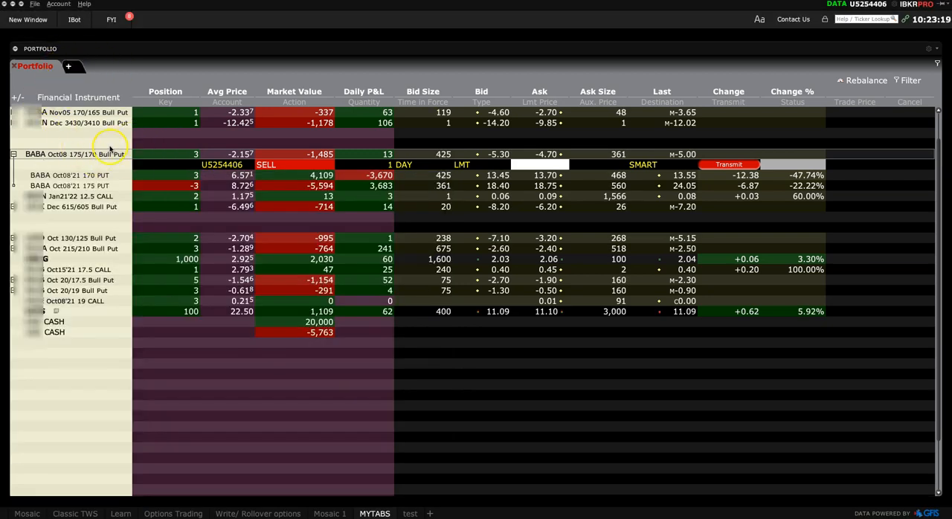
mouse_move(117, 390)
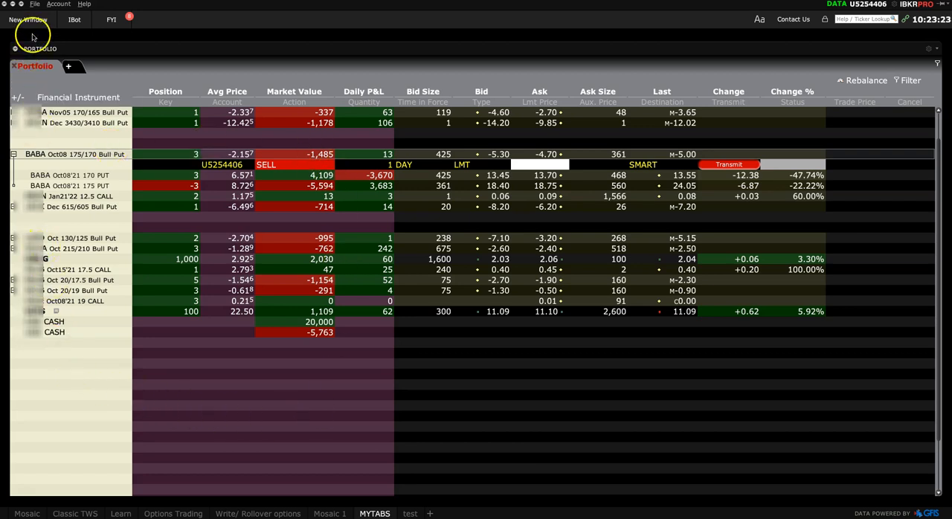
left_click(28, 20)
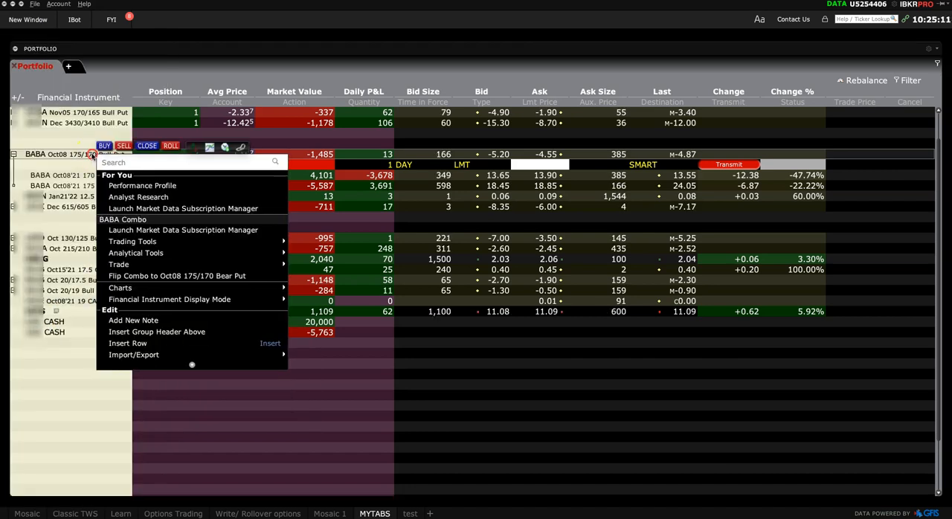
mouse_move(142, 184)
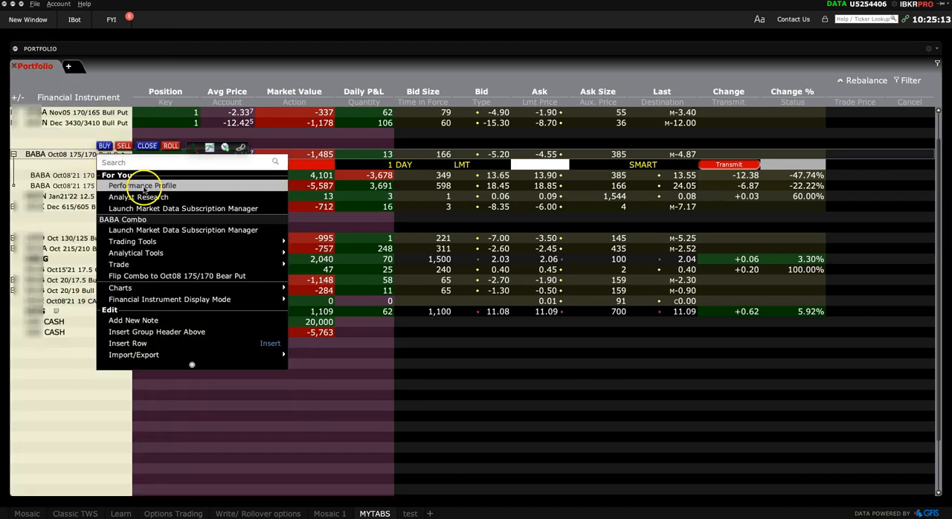
left_click(141, 184)
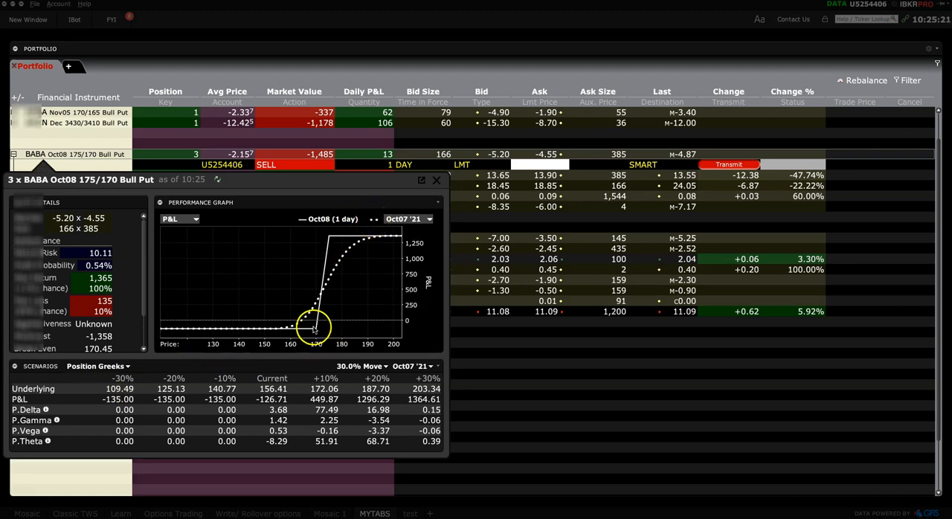
mouse_move(345, 292)
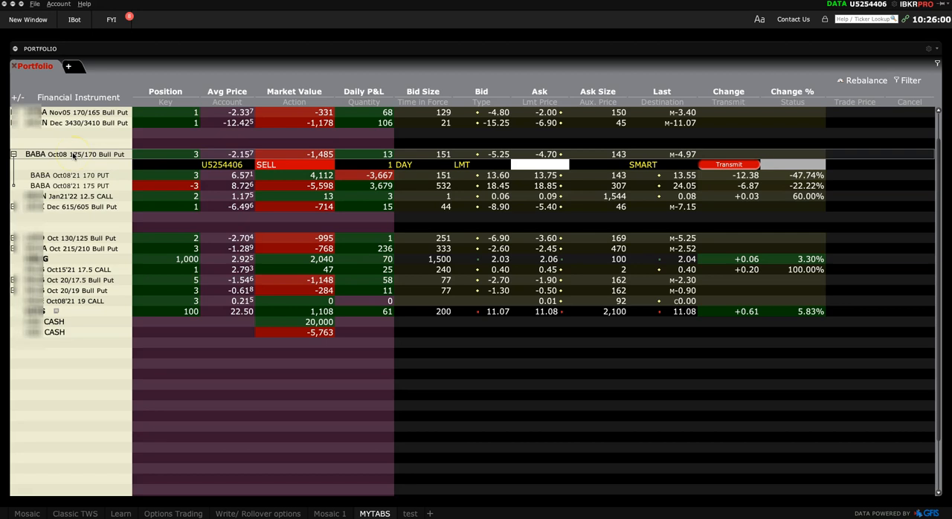
- Start a roll of the BABA put spread from its right-click menu, listing both current legs
right_click(73, 155)
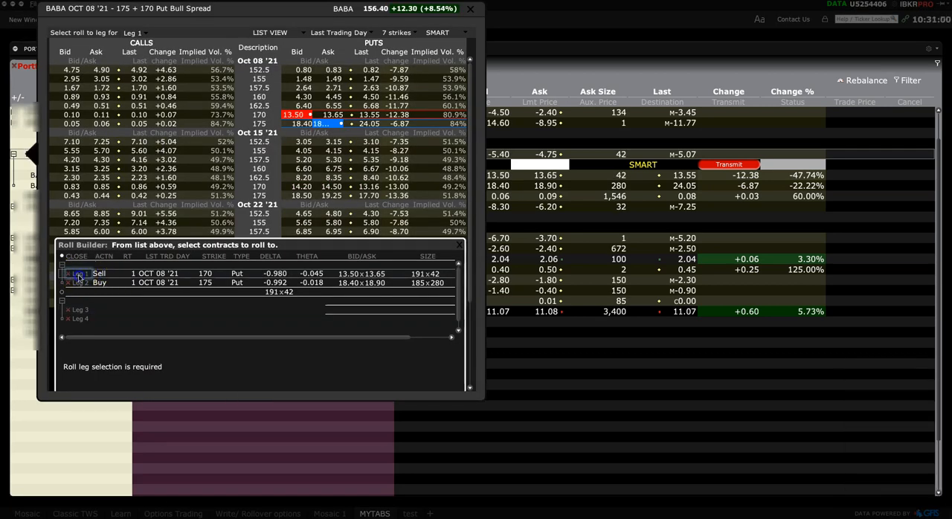
left_click(77, 283)
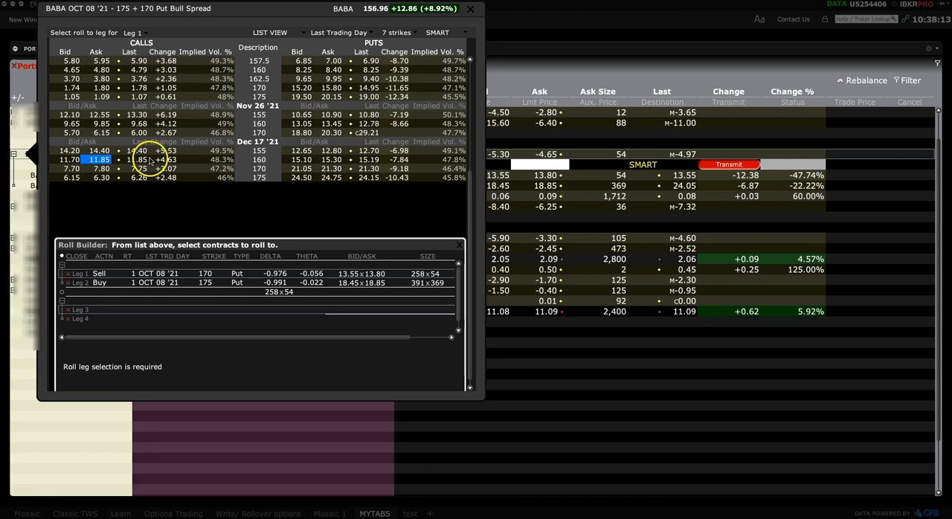
- Add the Nov 26 '21 160 and 155 puts as the new roll legs
left_click(470, 9)
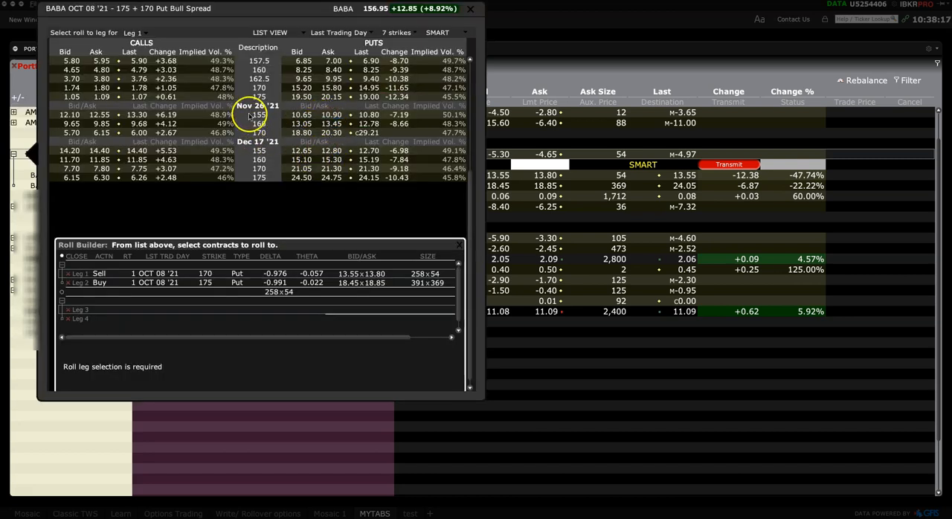
left_click(327, 115)
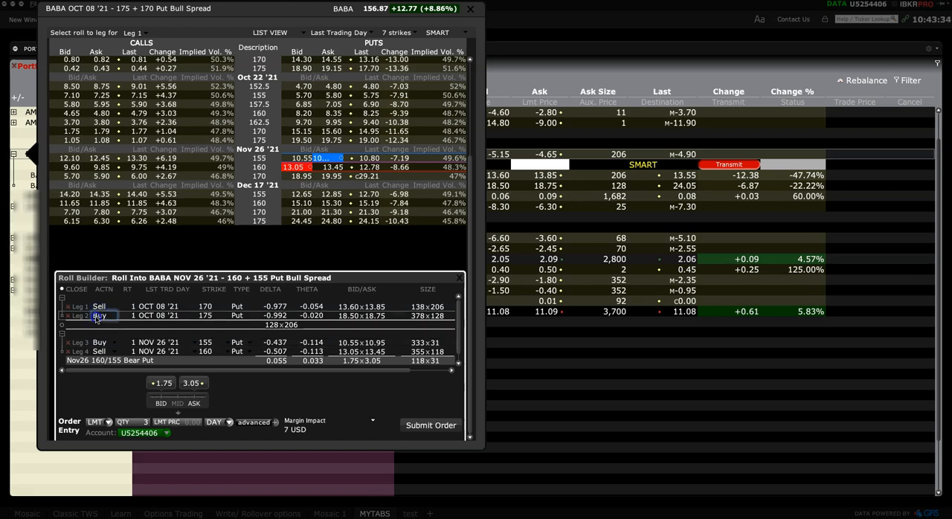
left_click(98, 306)
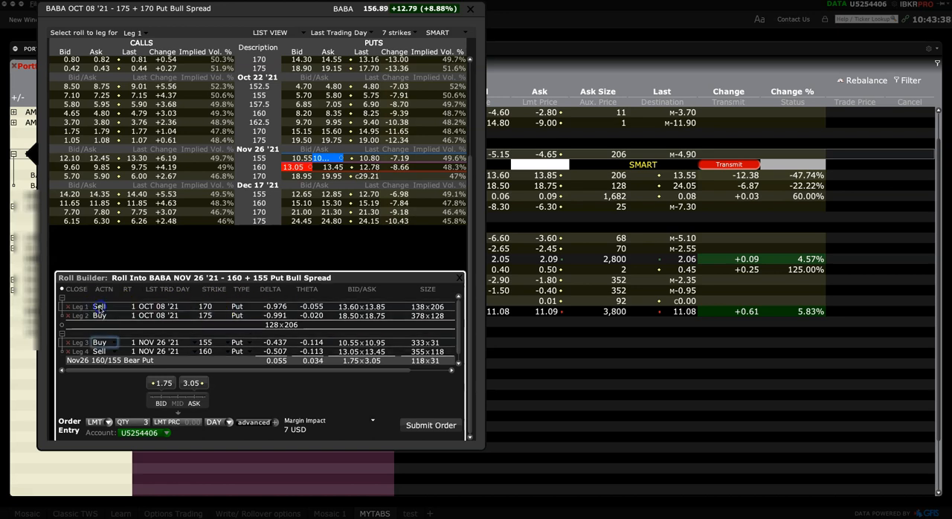
left_click(98, 351)
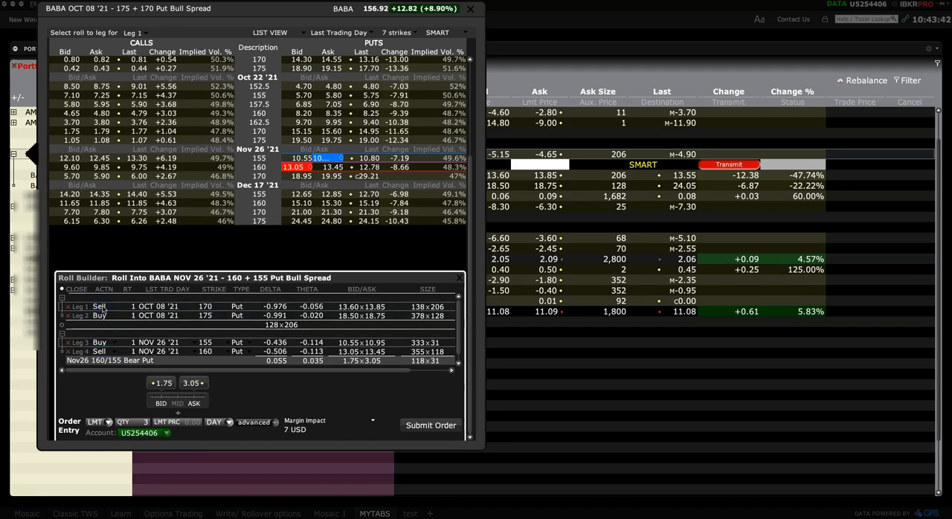
left_click(79, 315)
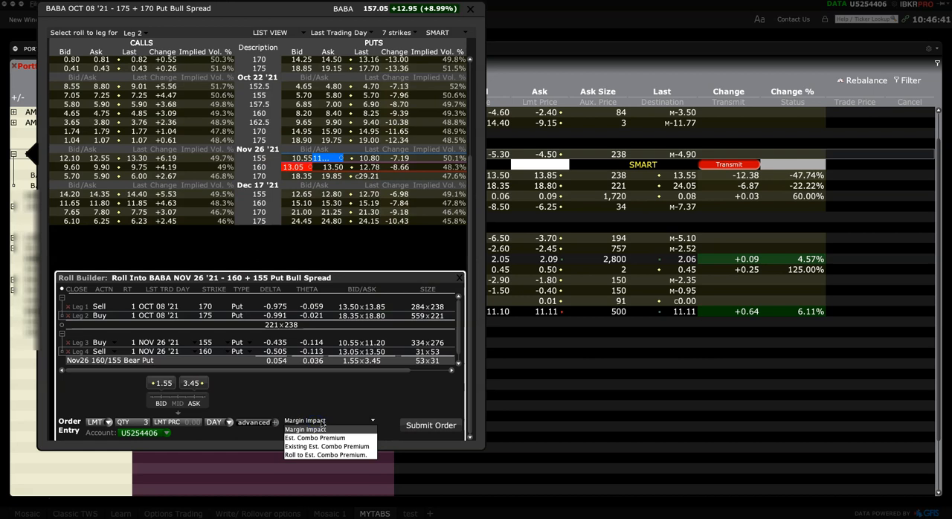
- Clear the Nov 26 160/155 target legs, leaving the roll priced near 1.80 with only the Oct 08 legs
left_click(313, 437)
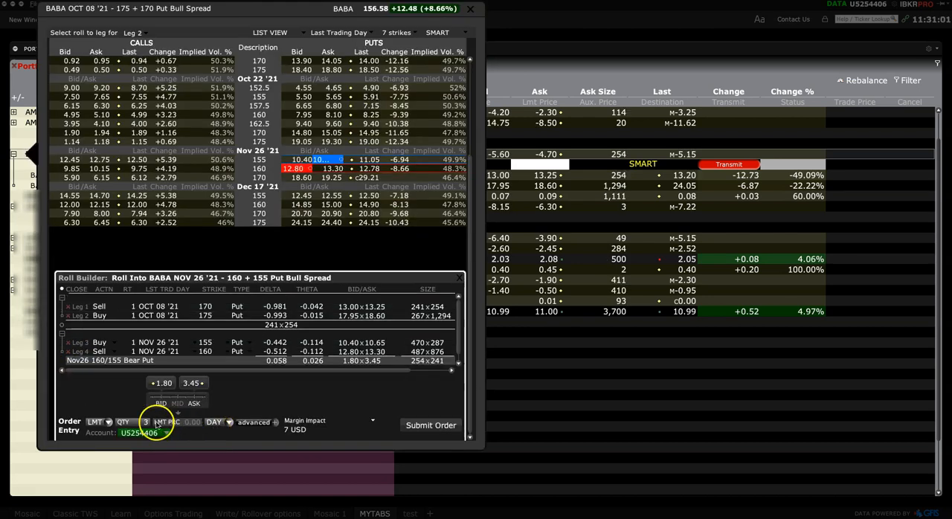
left_click(177, 423)
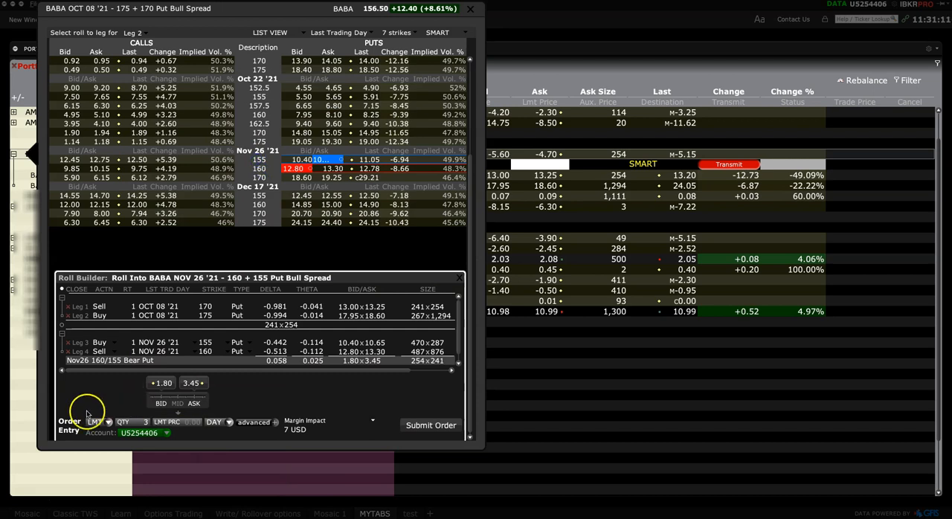
mouse_move(23, 498)
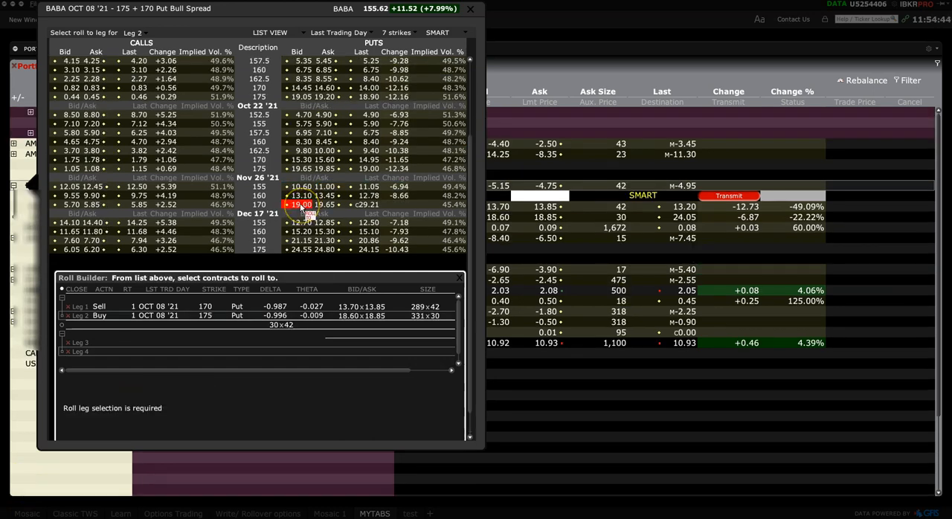
- Choose the Nov 26 170 and 160 puts as roll legs and preview the order at a -1.83 limit
left_click(296, 206)
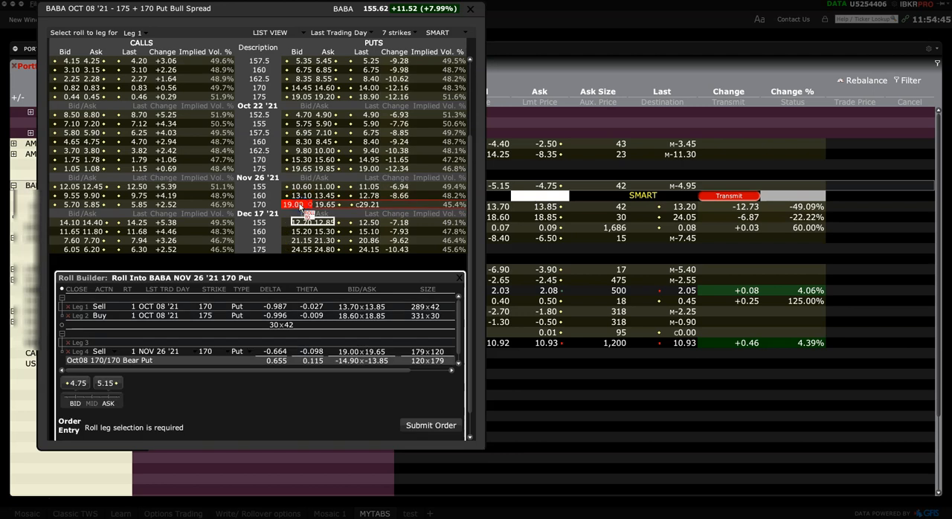
left_click(324, 196)
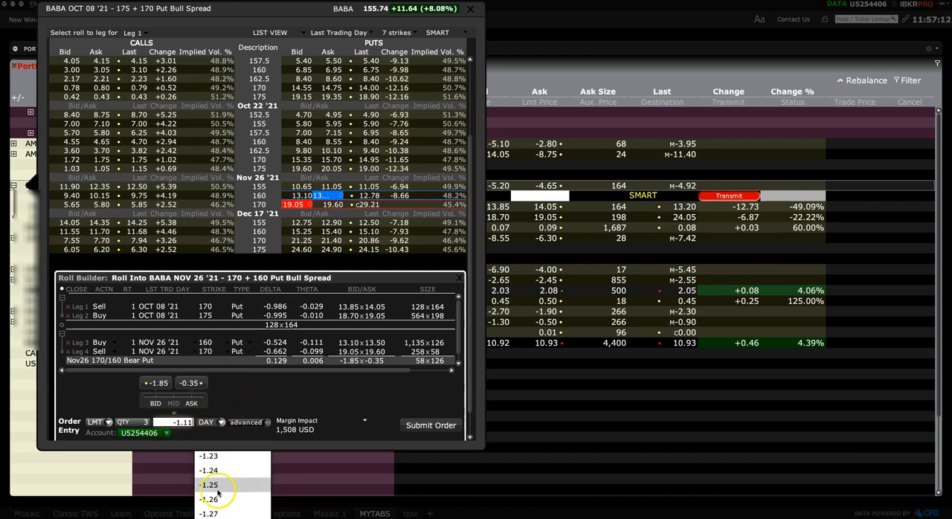
left_click(430, 425)
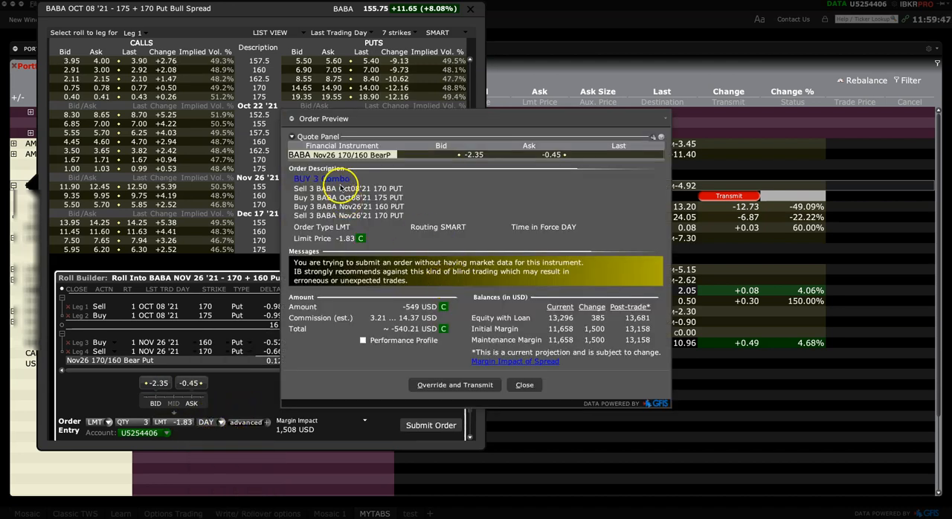